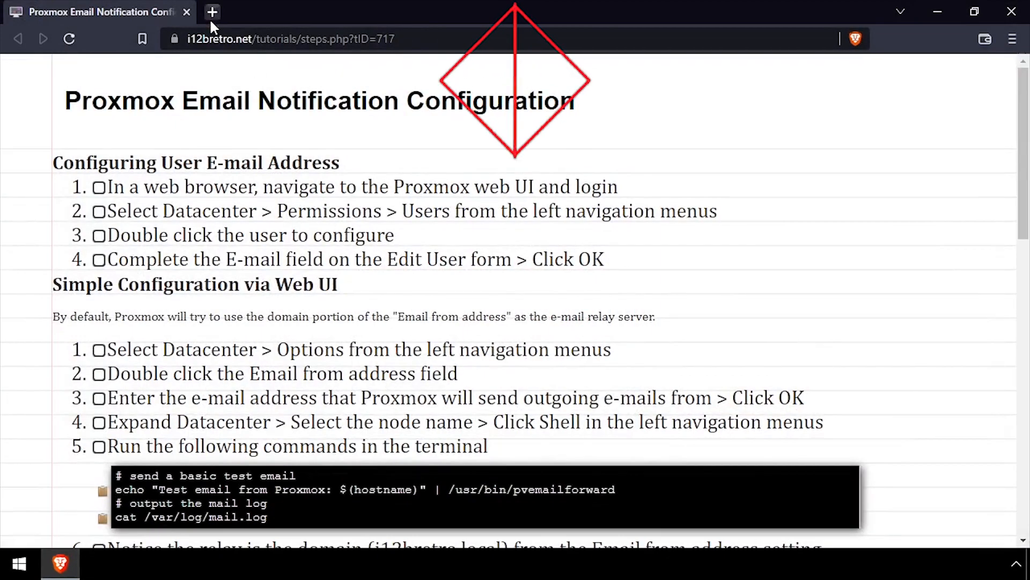
- Switch from the tutorial tab to the Proxmox VE login page
click(213, 12)
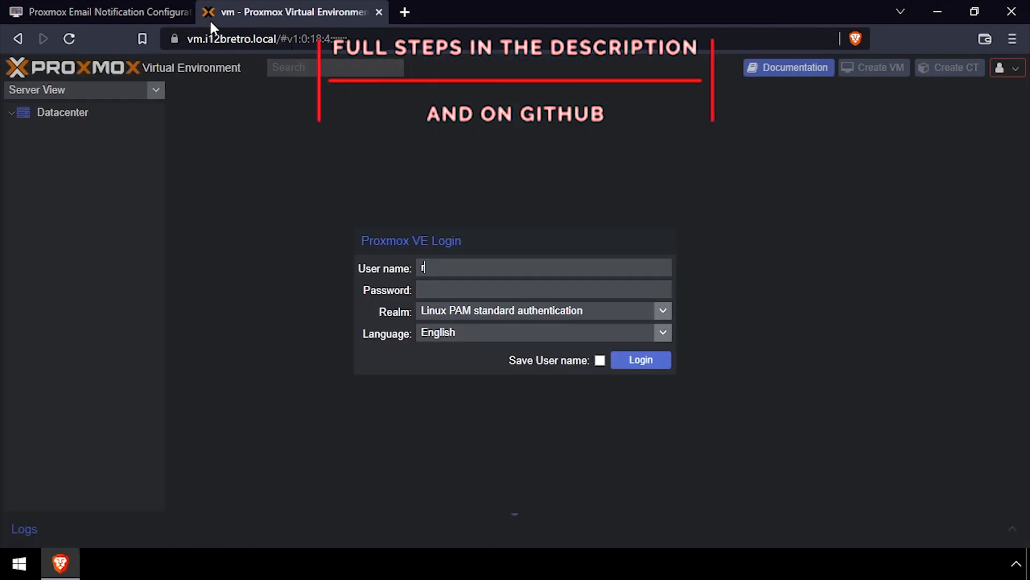
- Log in, then edit the root user and select its existing E-Mail address text
click(640, 359)
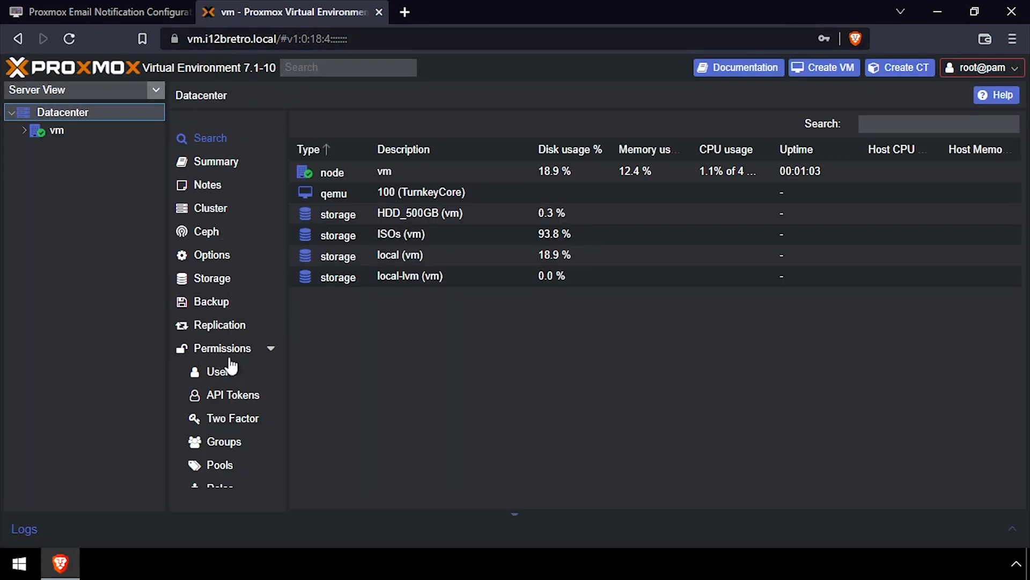
click(219, 372)
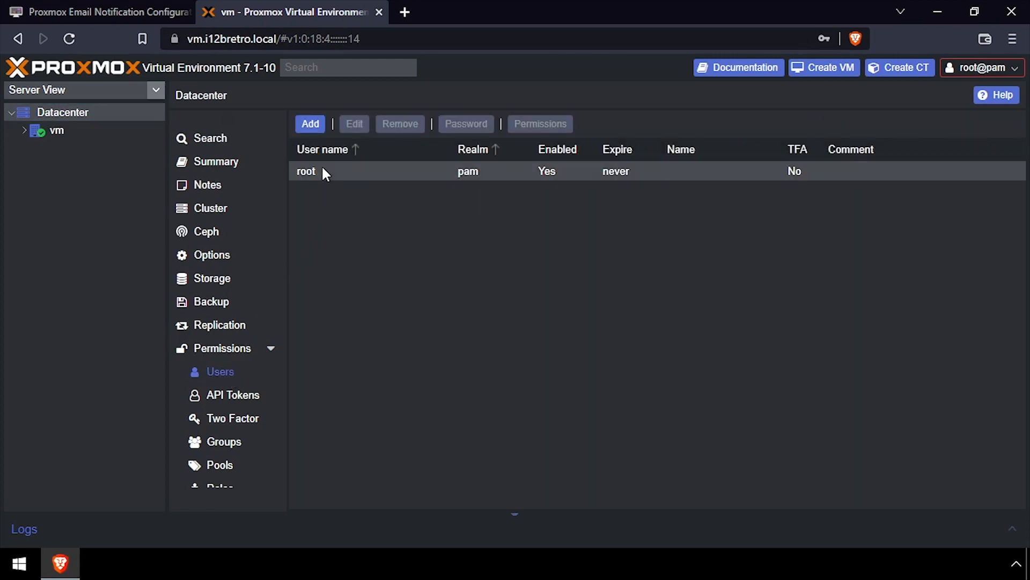
click(353, 123)
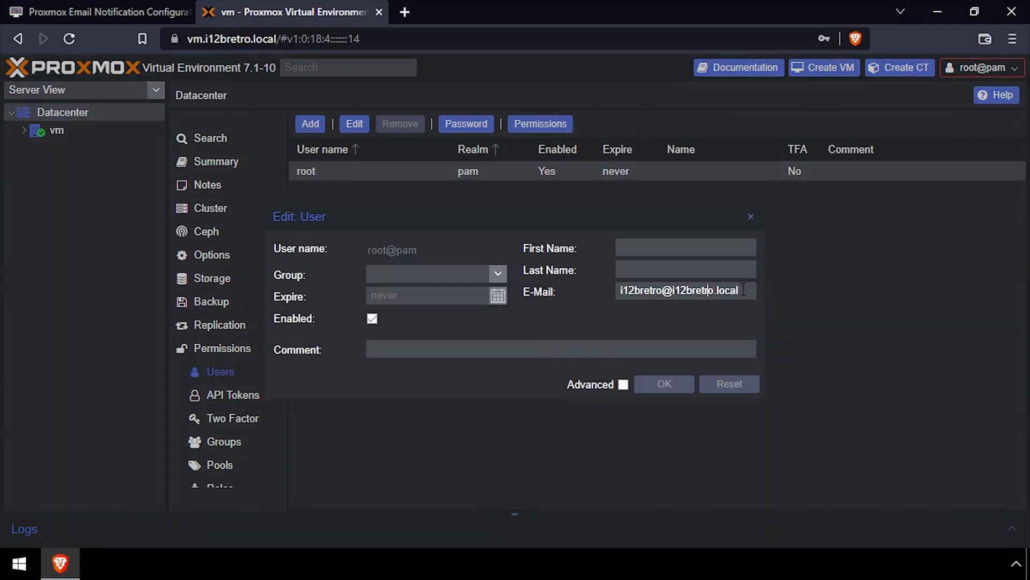
triple_click(685, 291)
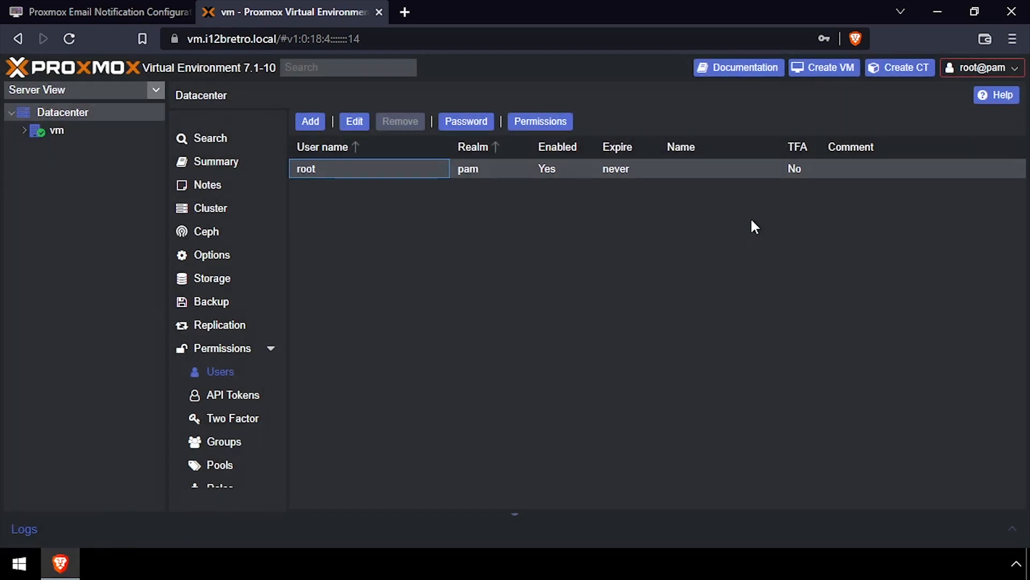
click(212, 256)
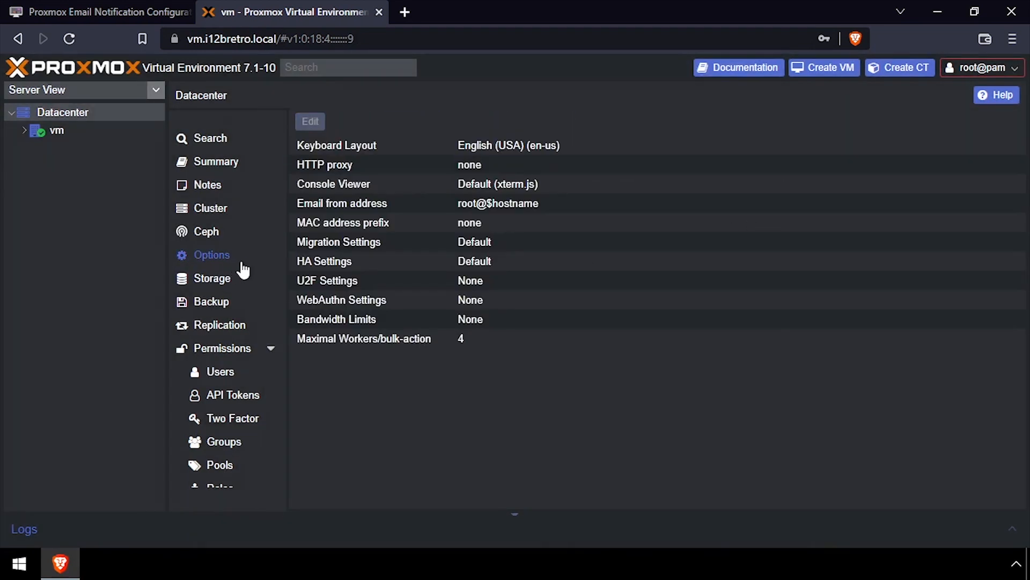
double_click(341, 203)
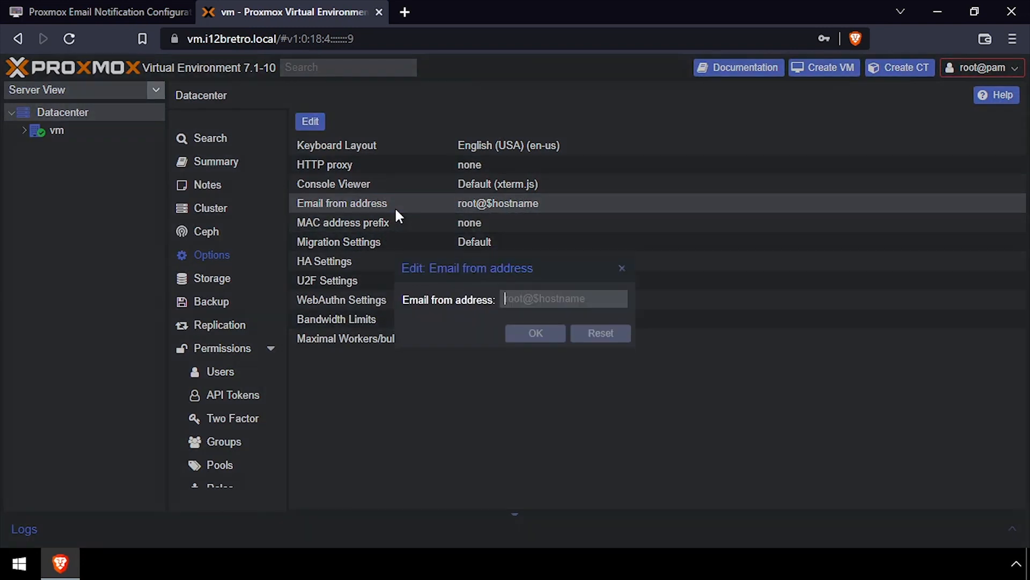
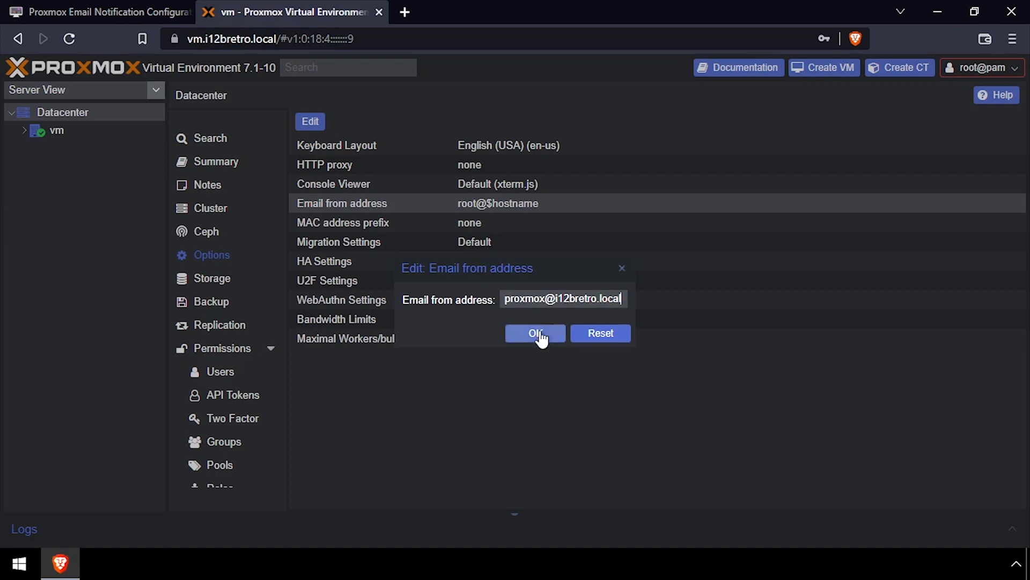
click(534, 332)
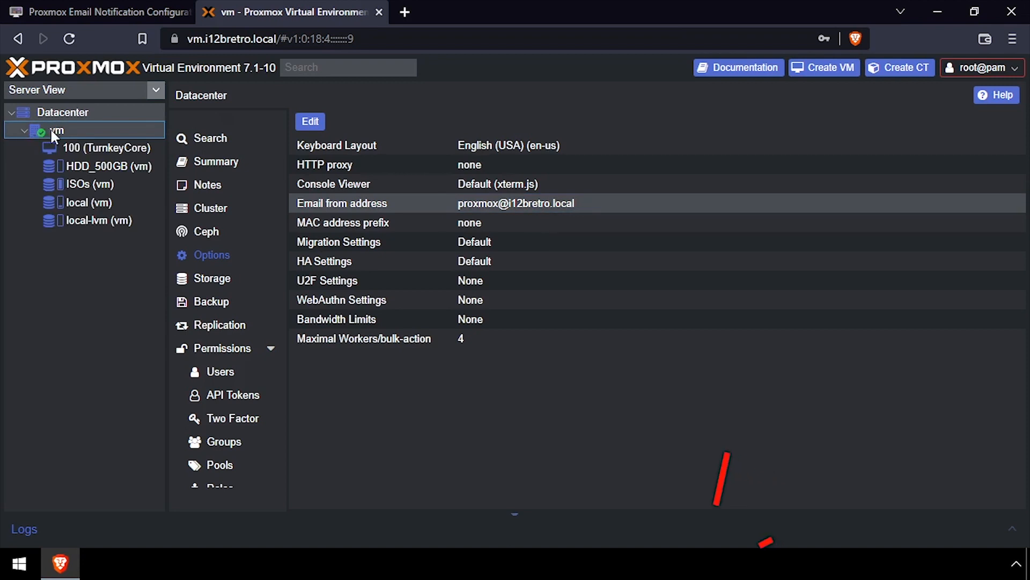
- Run the pvemailforward test command in the vm node shell, copying it from the tutorial
click(57, 130)
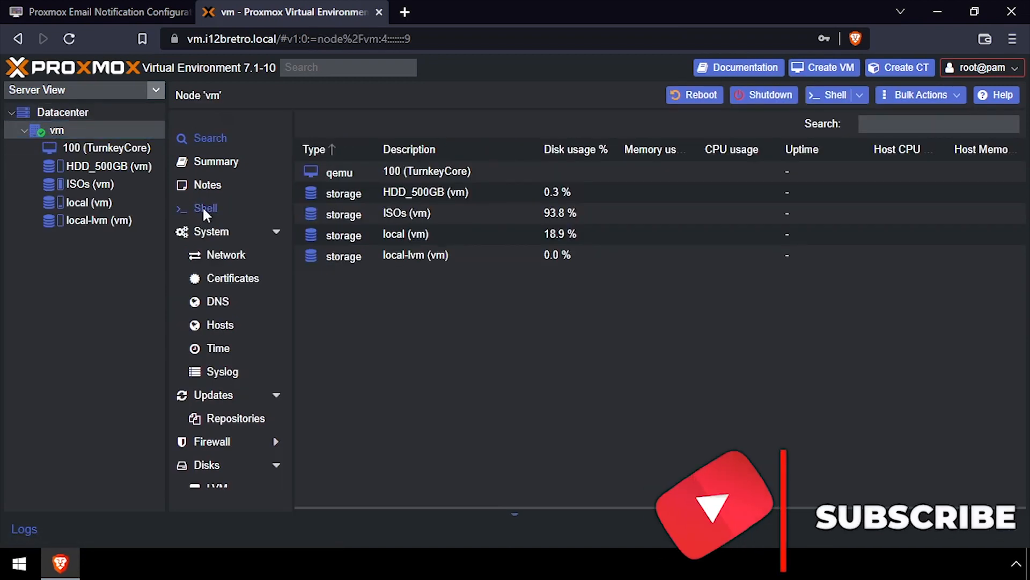
click(204, 207)
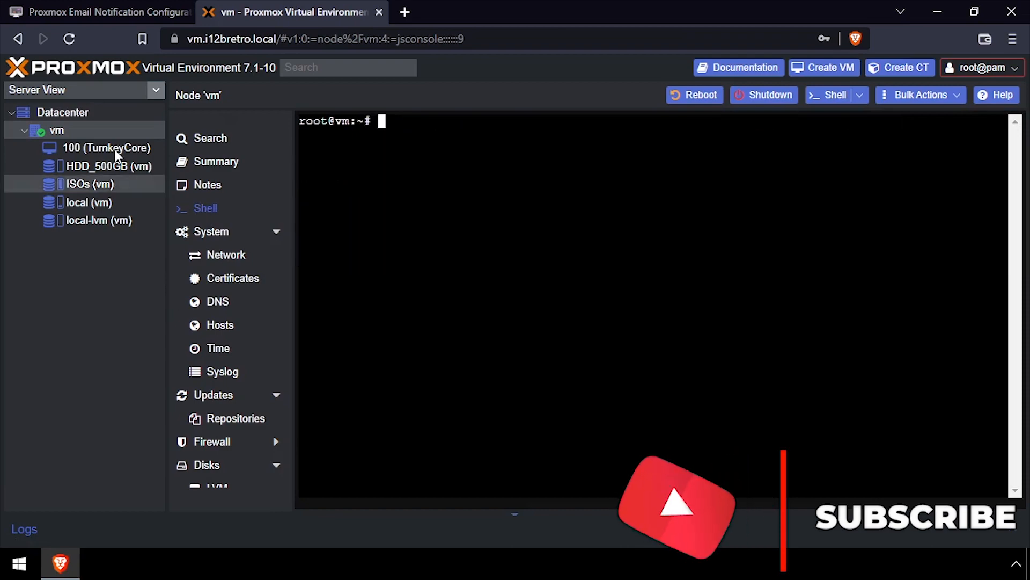
click(99, 12)
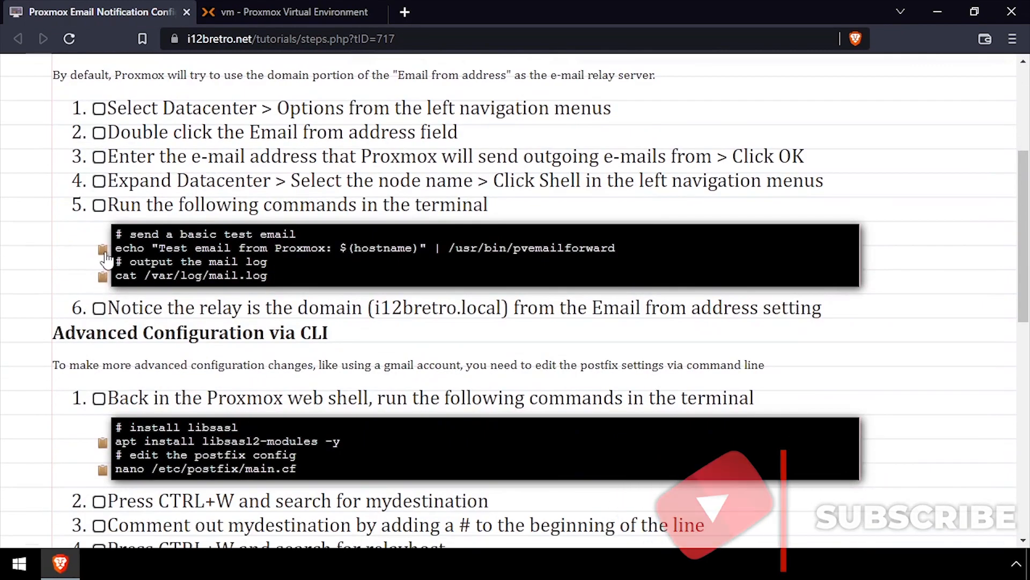
click(292, 11)
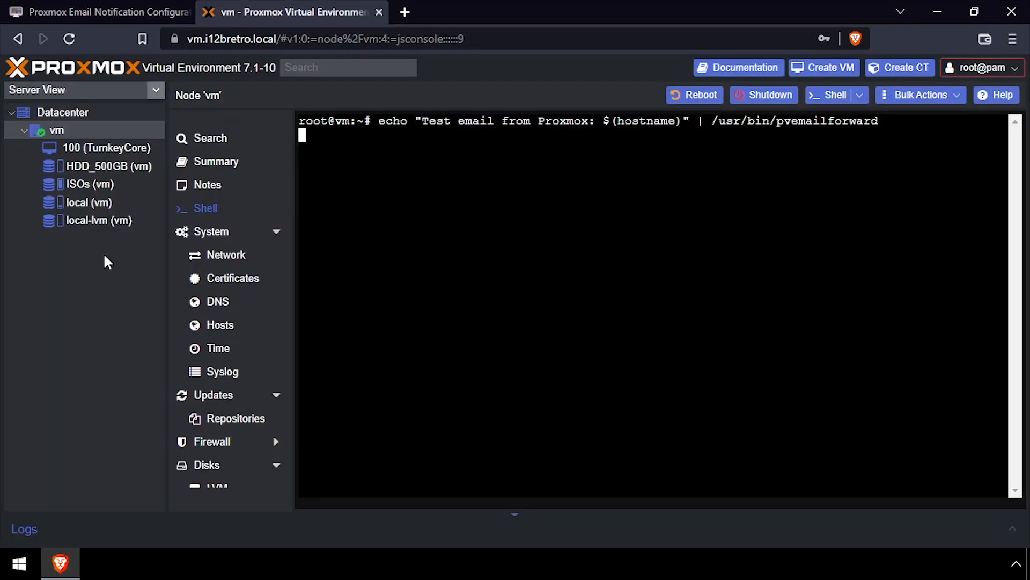
click(99, 12)
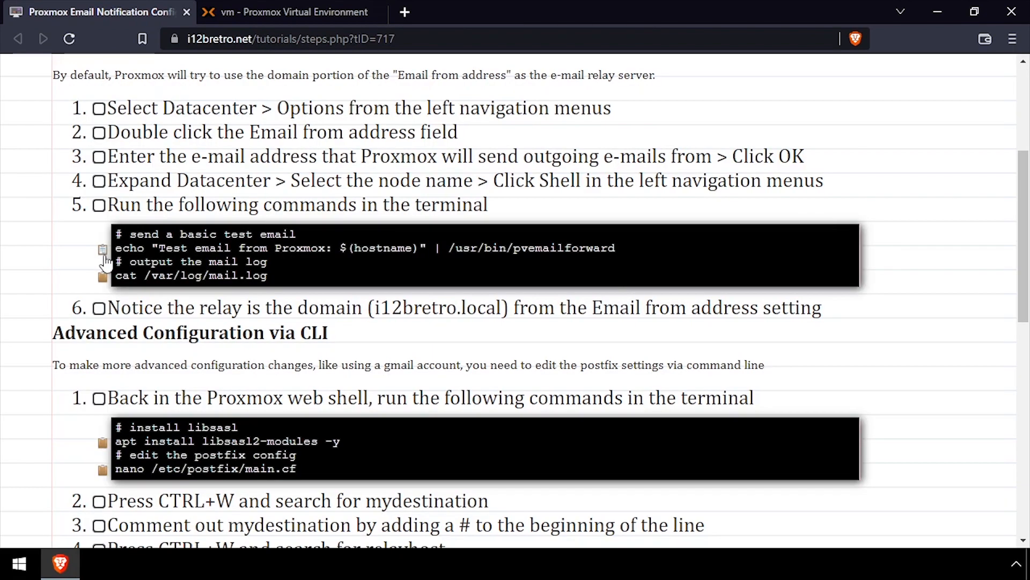
click(289, 12)
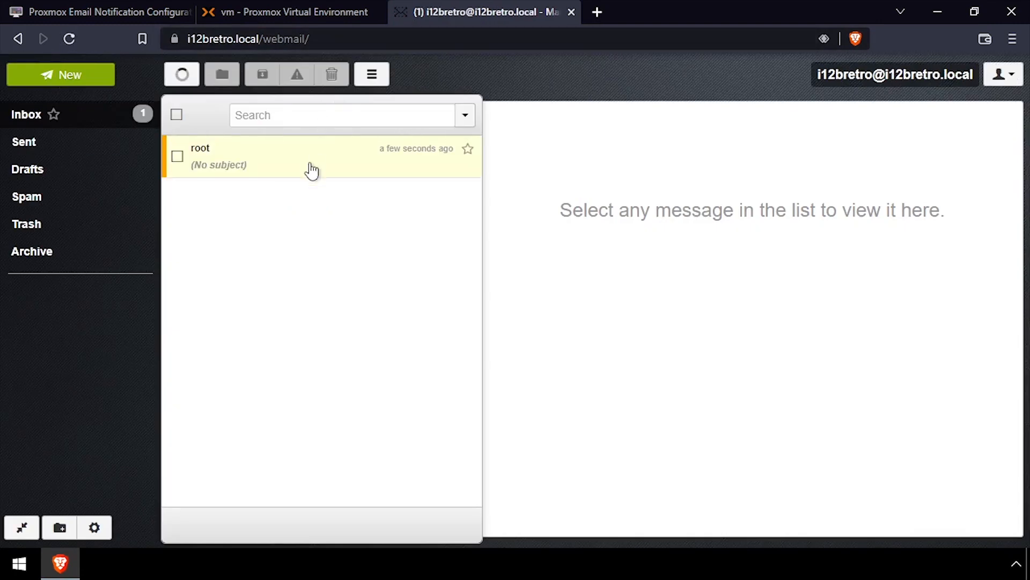
- Read the test message from root in the inbox, then delete it
click(297, 157)
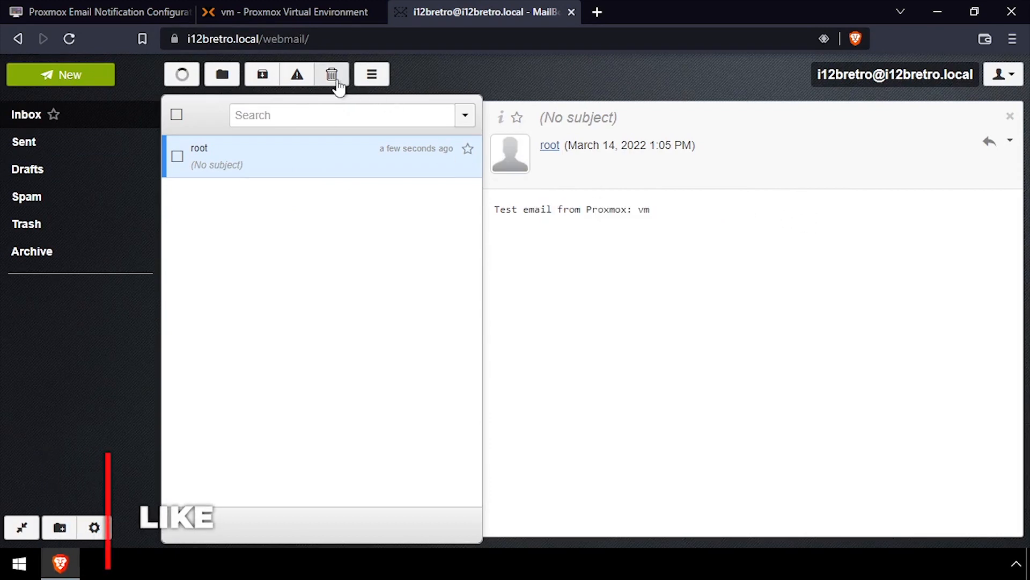
click(331, 75)
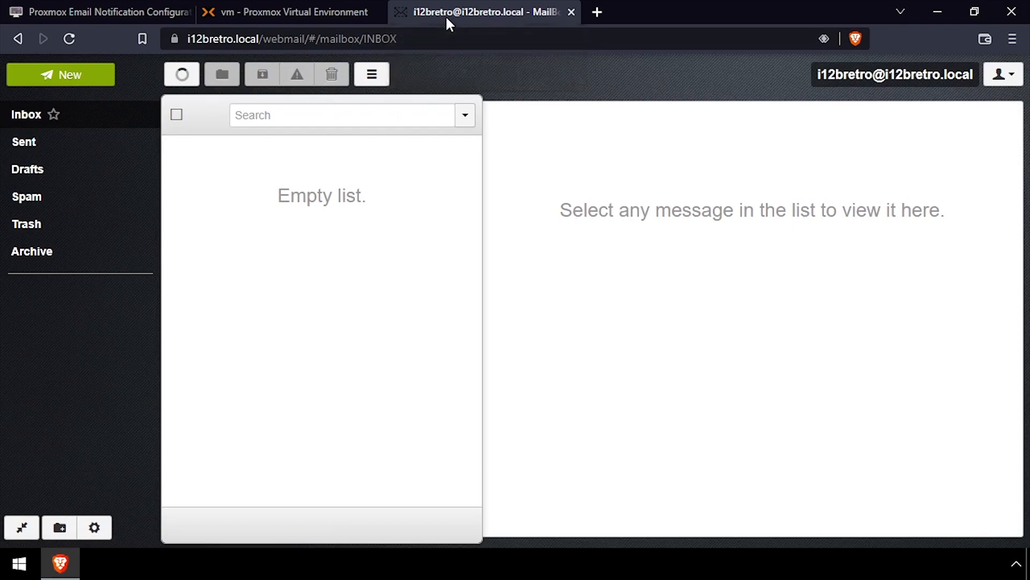
- Run apt install libsasl2-modules -y, then nano /etc/postfix/main.cf, copying both from the tutorial
click(99, 12)
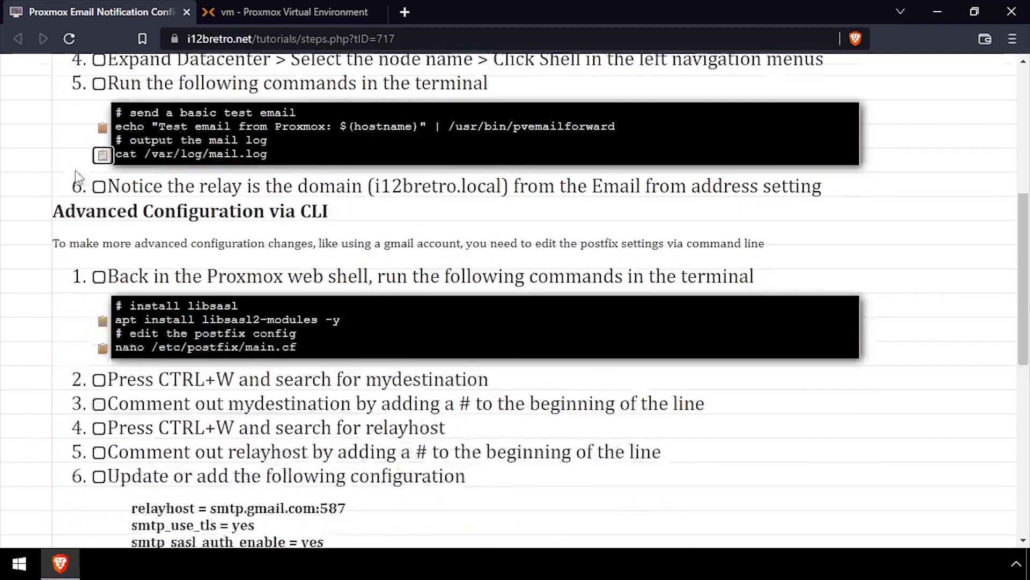
click(292, 12)
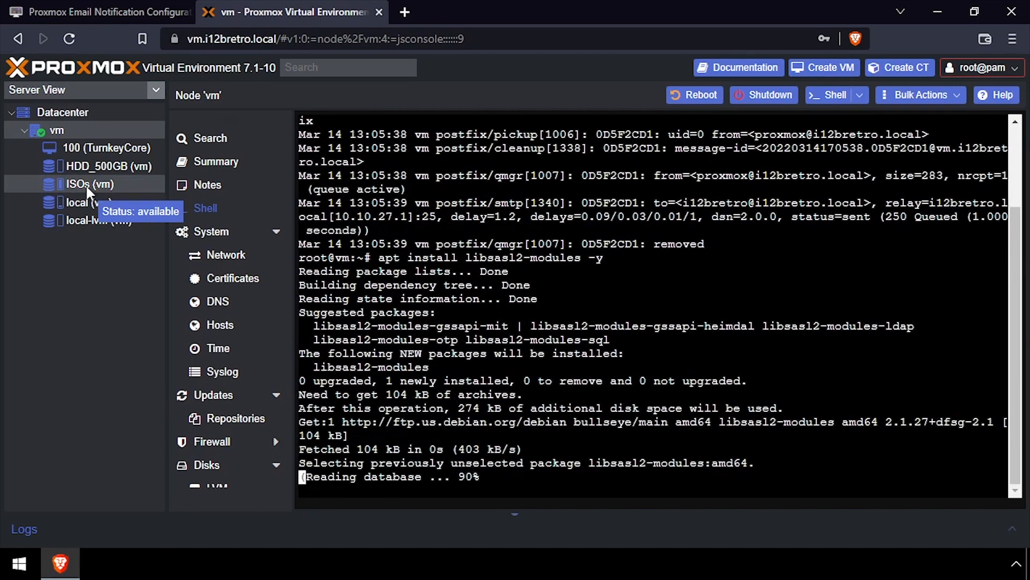
click(99, 12)
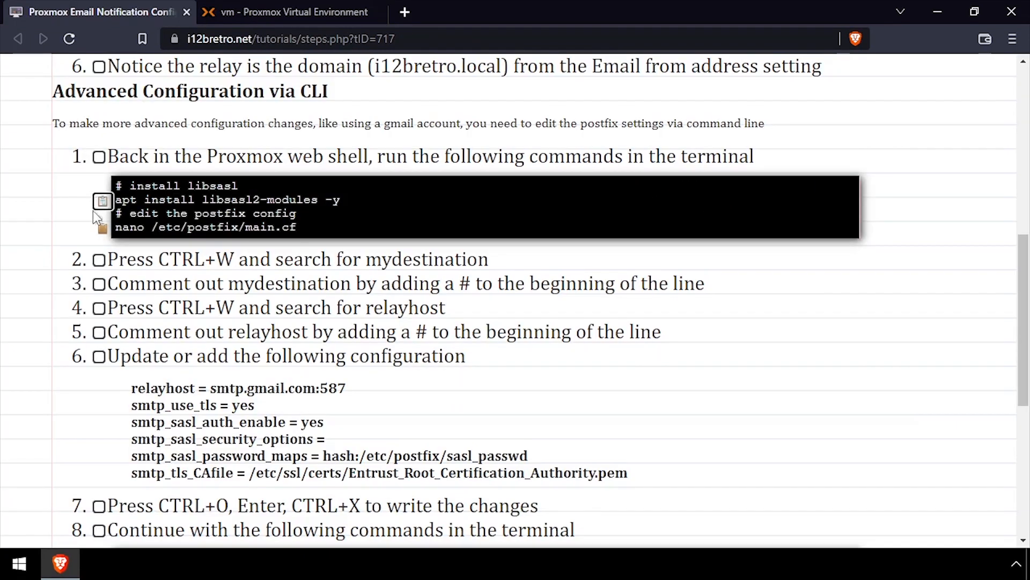
click(289, 12)
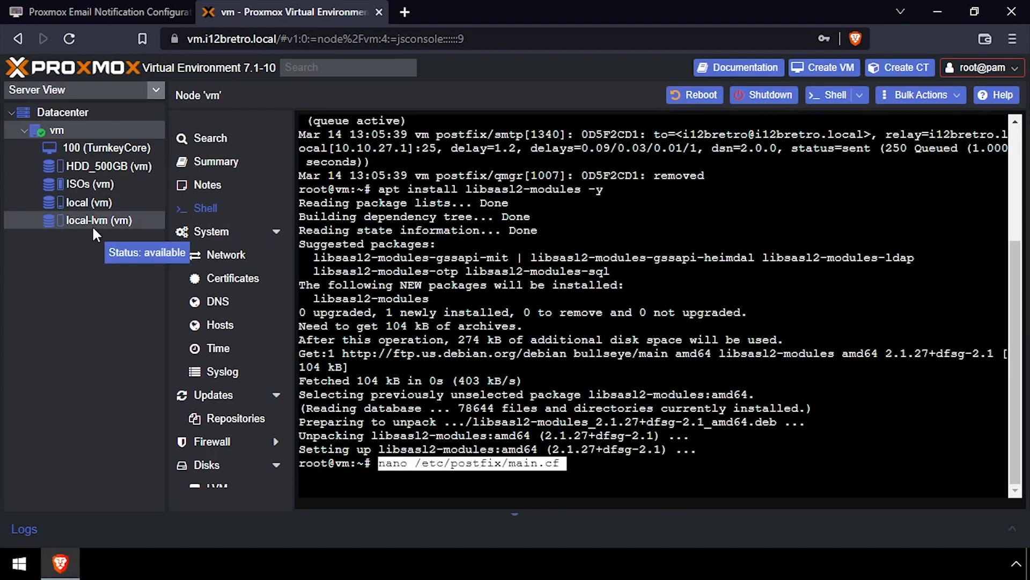
- Search main.cf for mydestination and comment out that line and relayhost
key(Return)
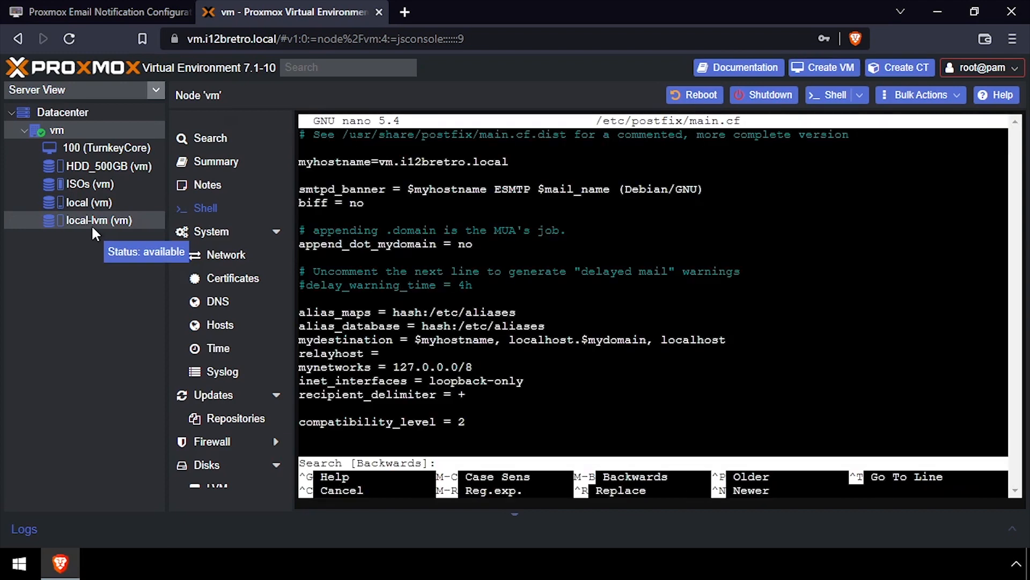
text(my)
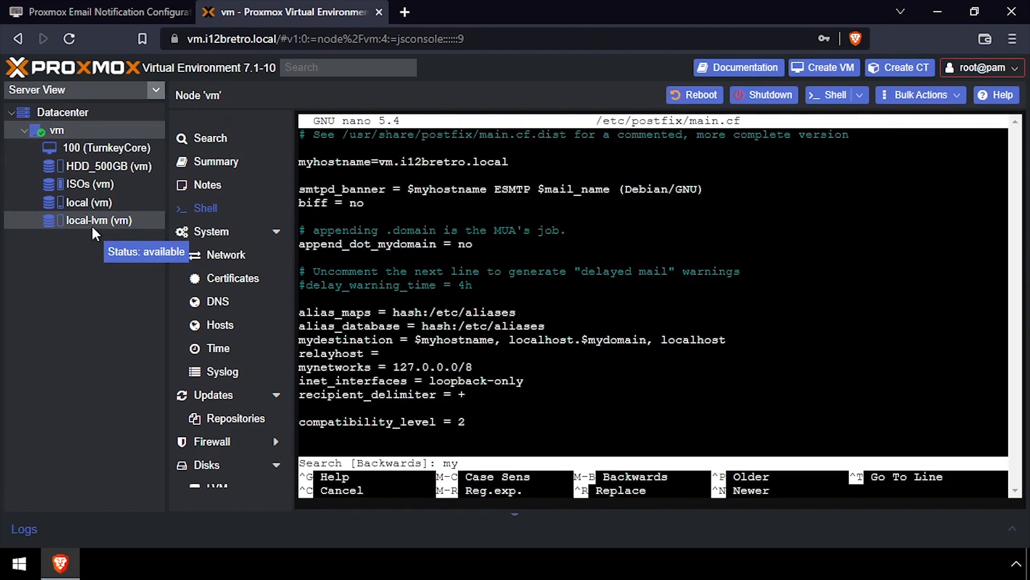
key(Return)
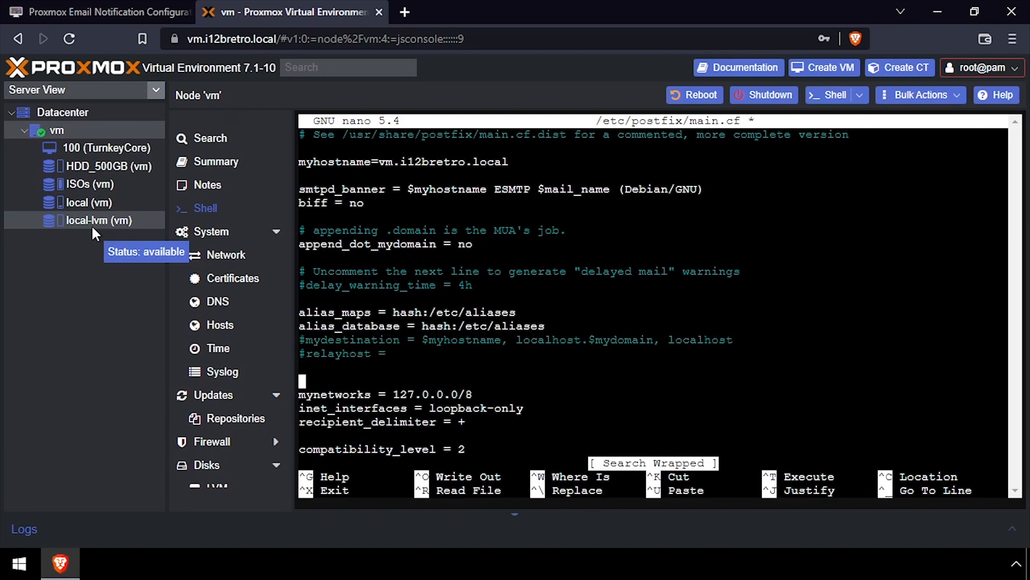
click(99, 12)
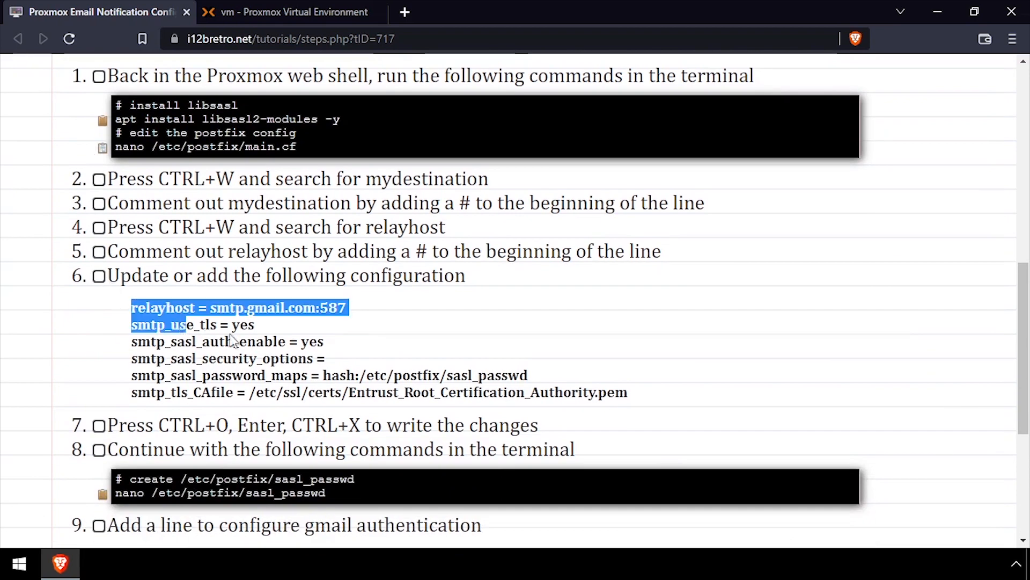
- Paste the relayhost = smtp.gmail.com:587, TLS and SASL block into main.cf and save it
click(293, 12)
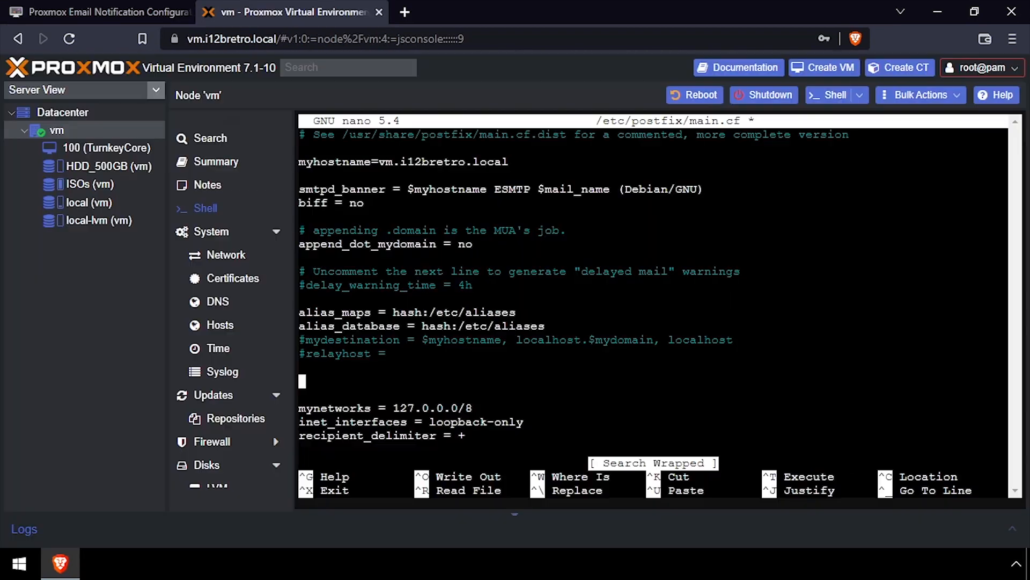
text(relayhost = smtp.gmail.com:587)
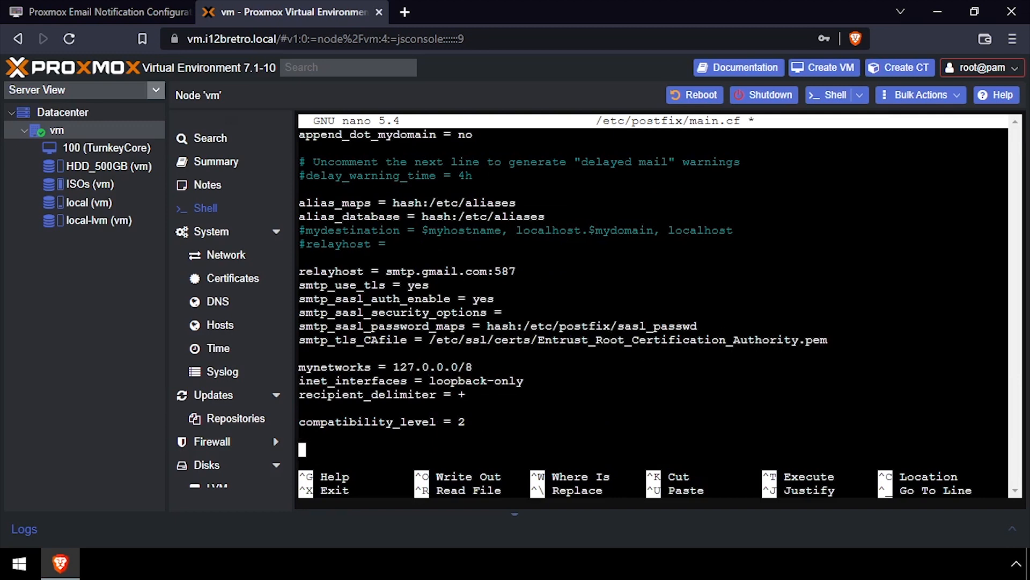
key(ctrl+x)
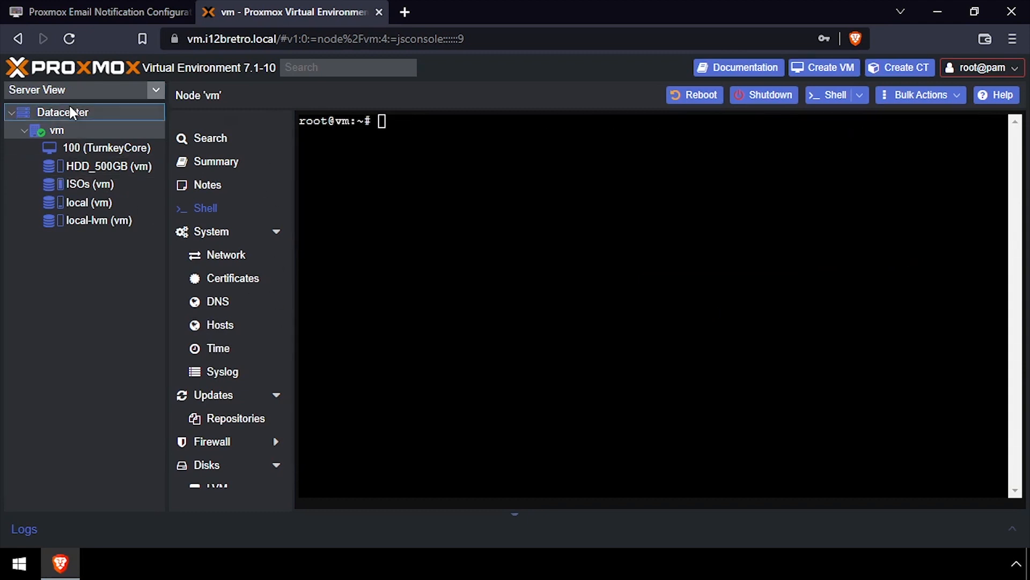
click(63, 112)
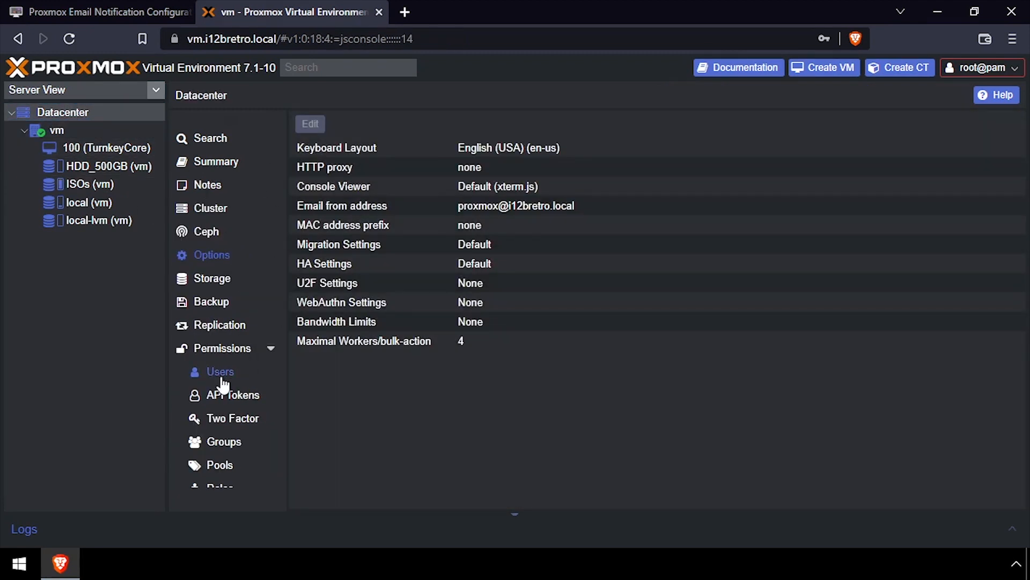
click(220, 371)
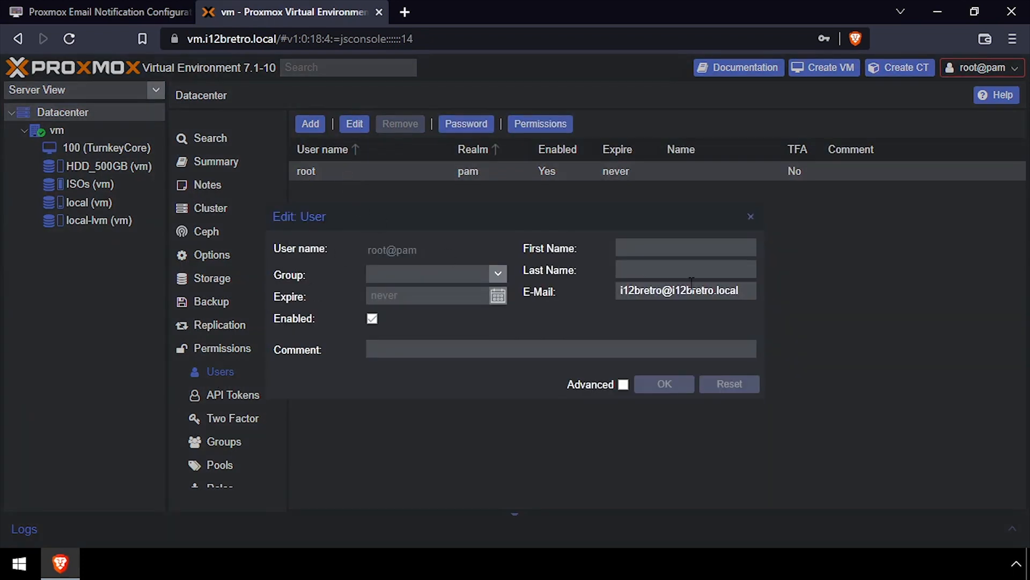
text(youemail@g)
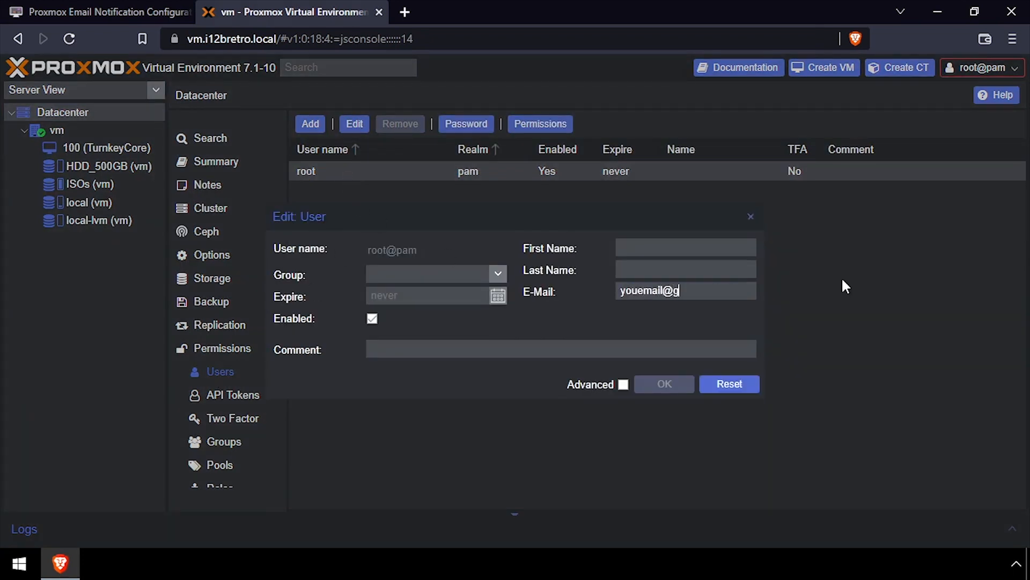
text(mail.com)
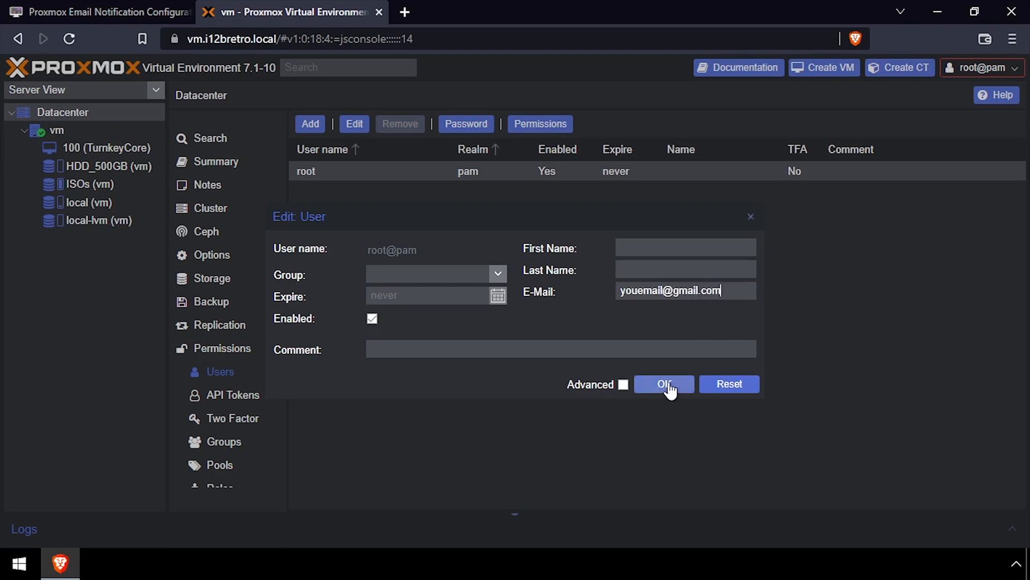
click(663, 384)
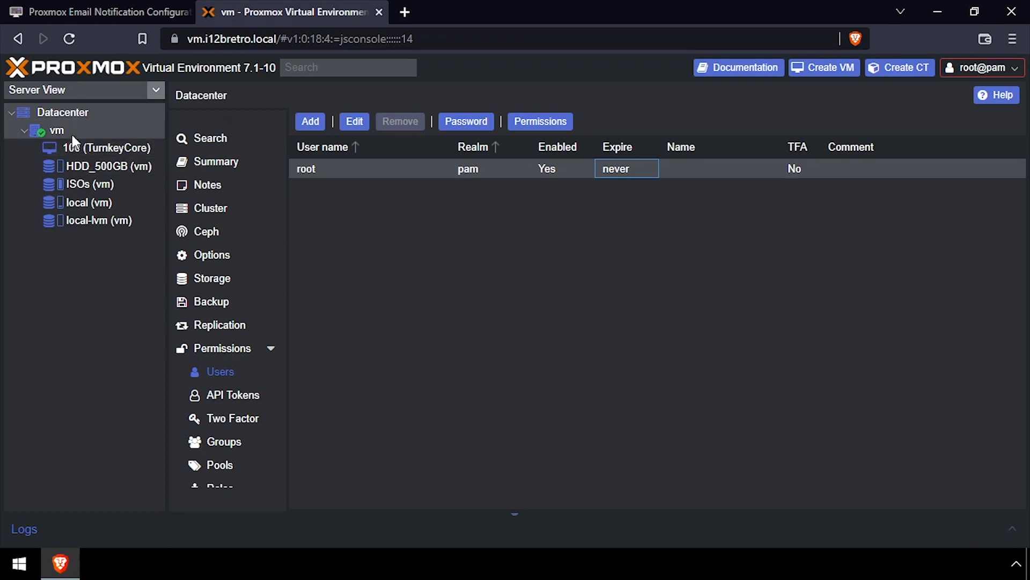
click(57, 130)
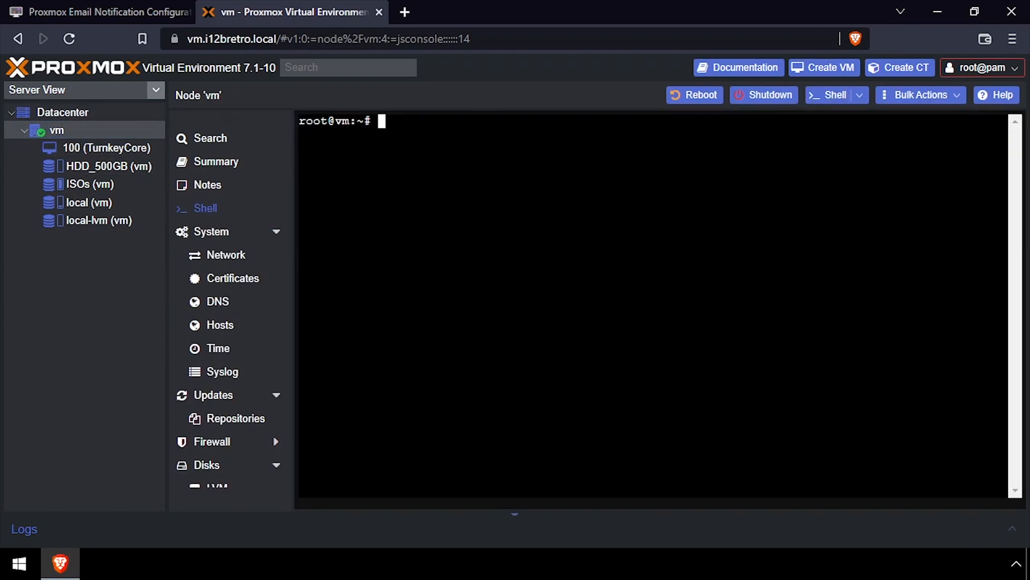
- Create /etc/postfix/sasl_passwd with the smtp.gmail.com:587 credentials line and save it
click(99, 12)
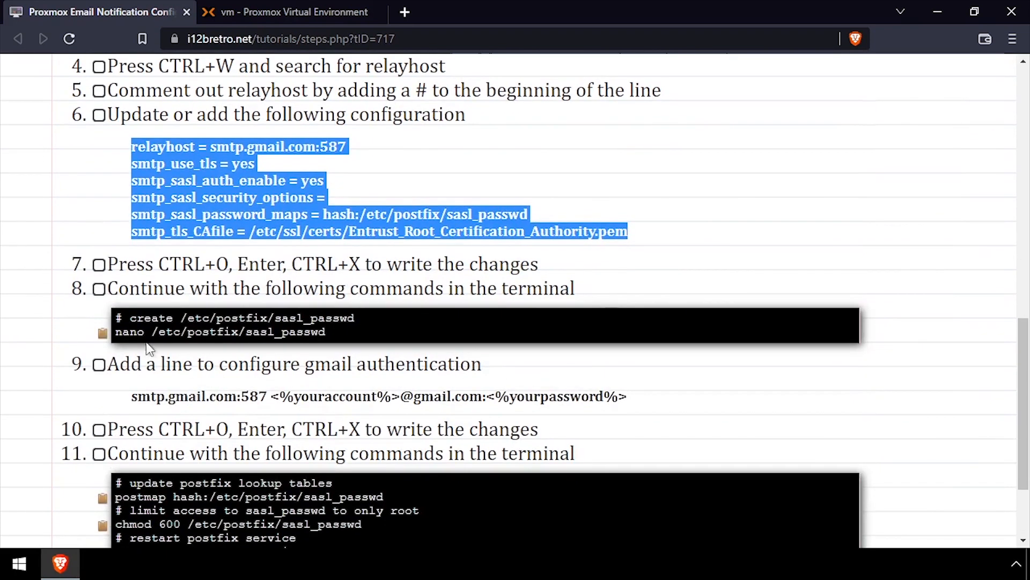
click(292, 12)
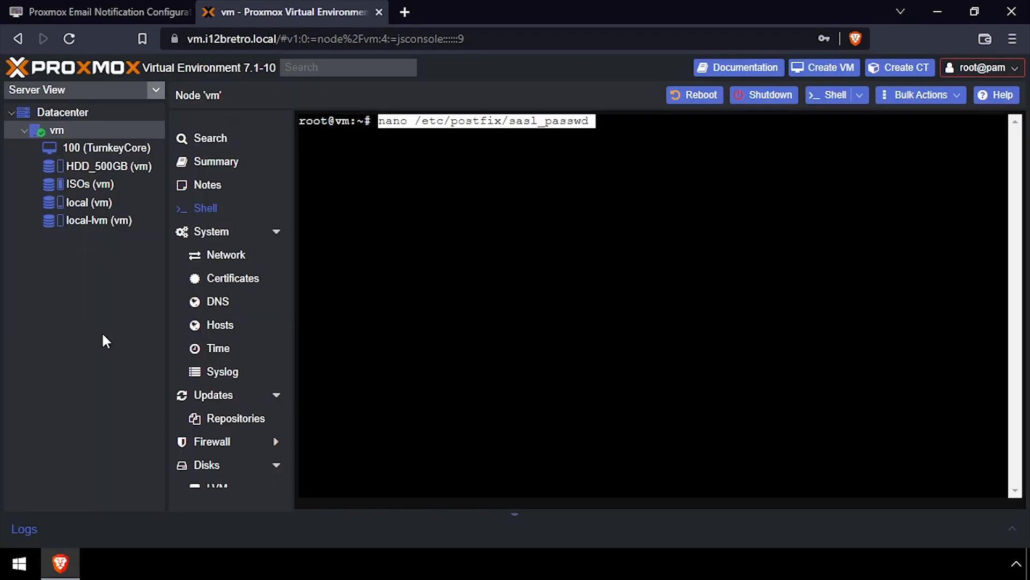
click(99, 12)
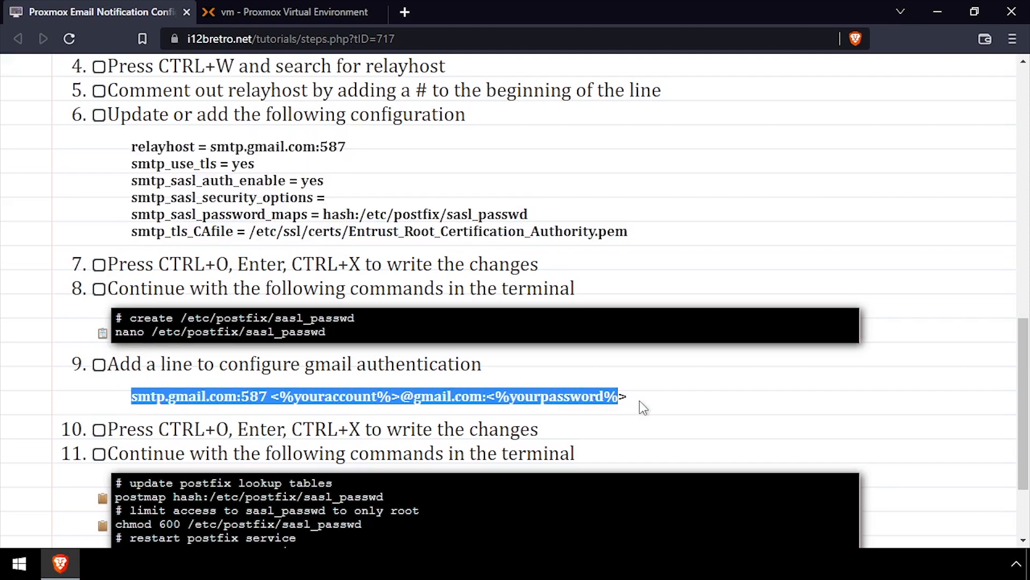
click(292, 12)
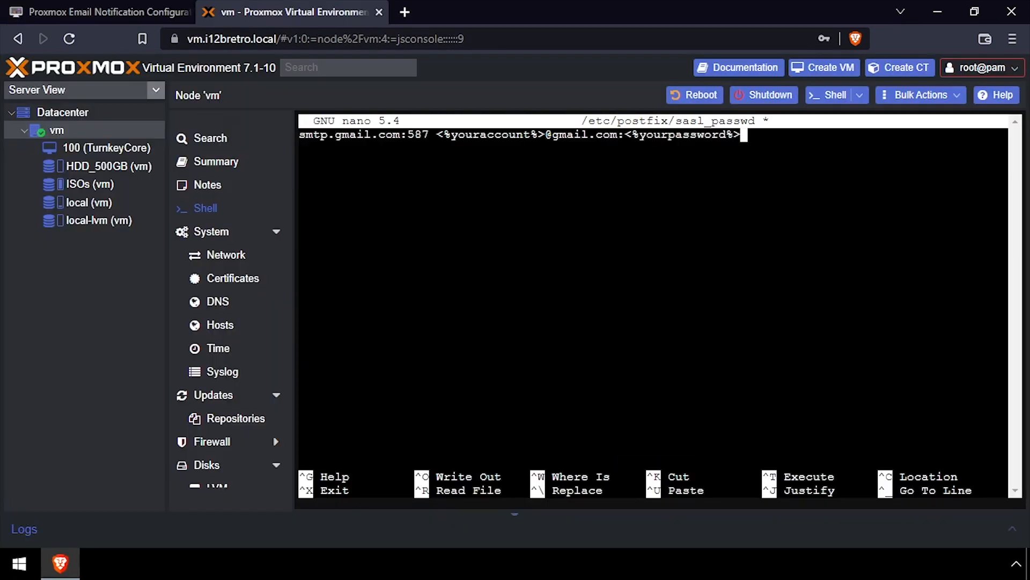
key(ctrl+o)
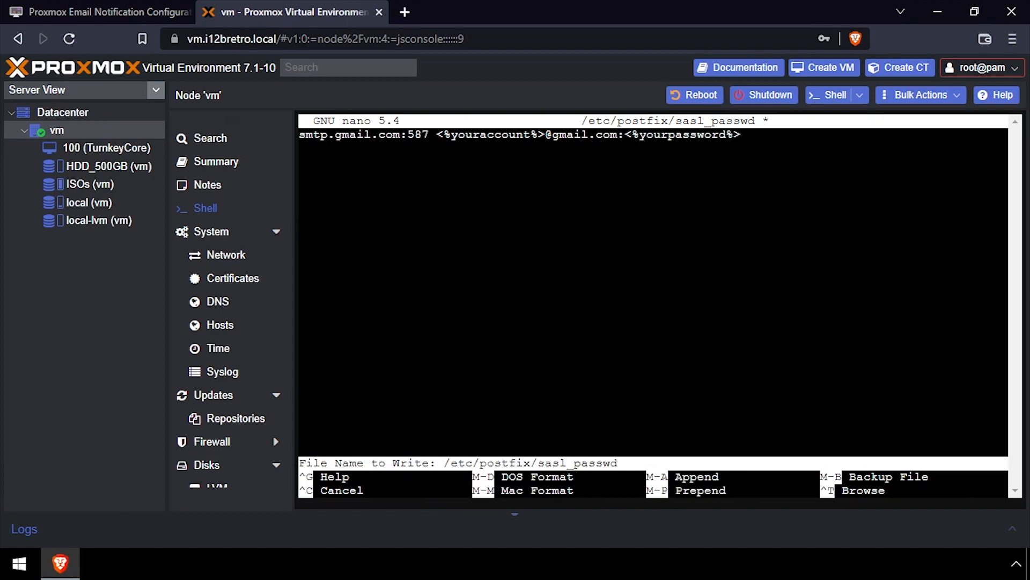
key(ctrl+x)
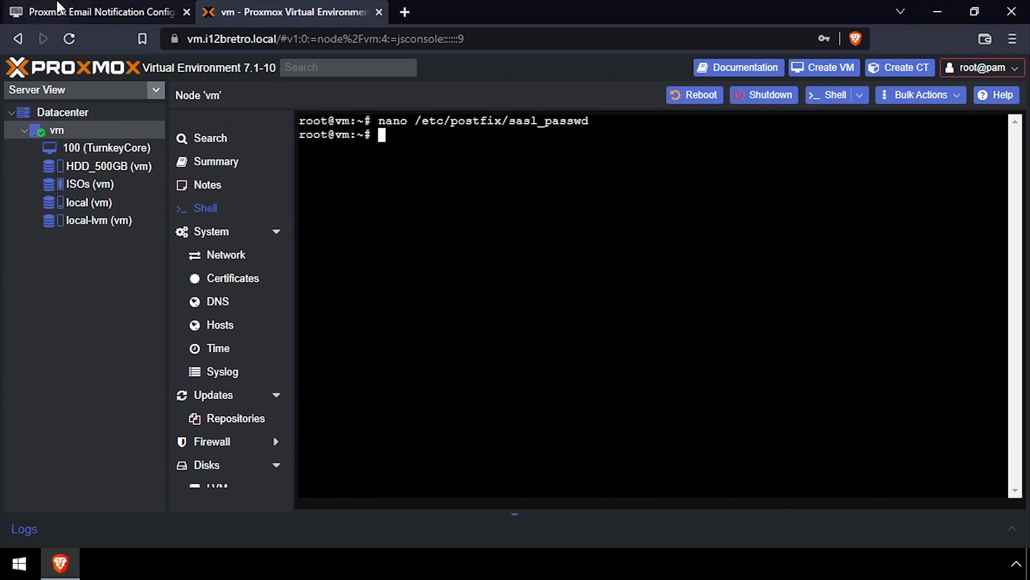
- Run postmap on sasl_passwd, chmod 600 it, and restart postfix
click(95, 11)
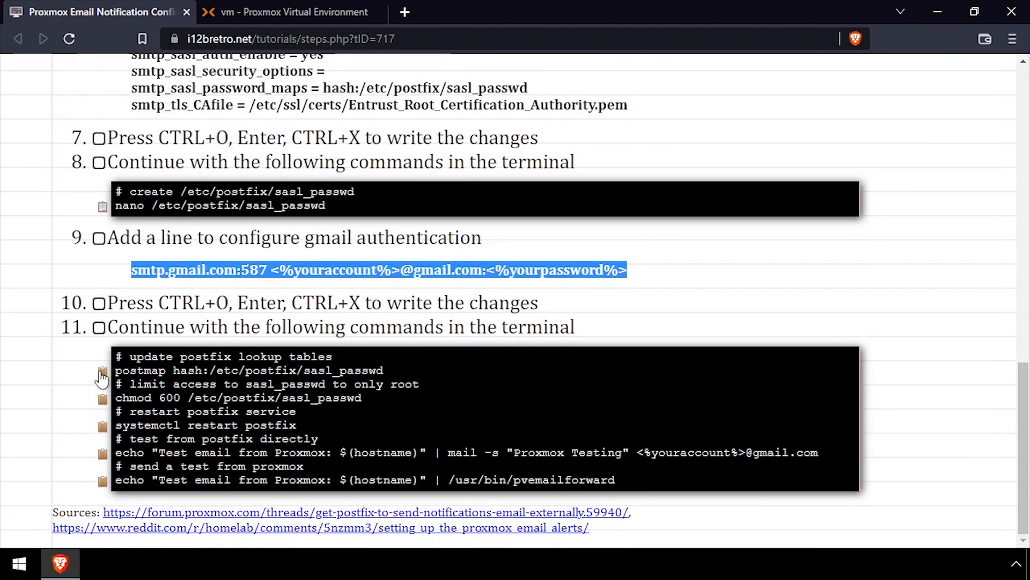
click(292, 12)
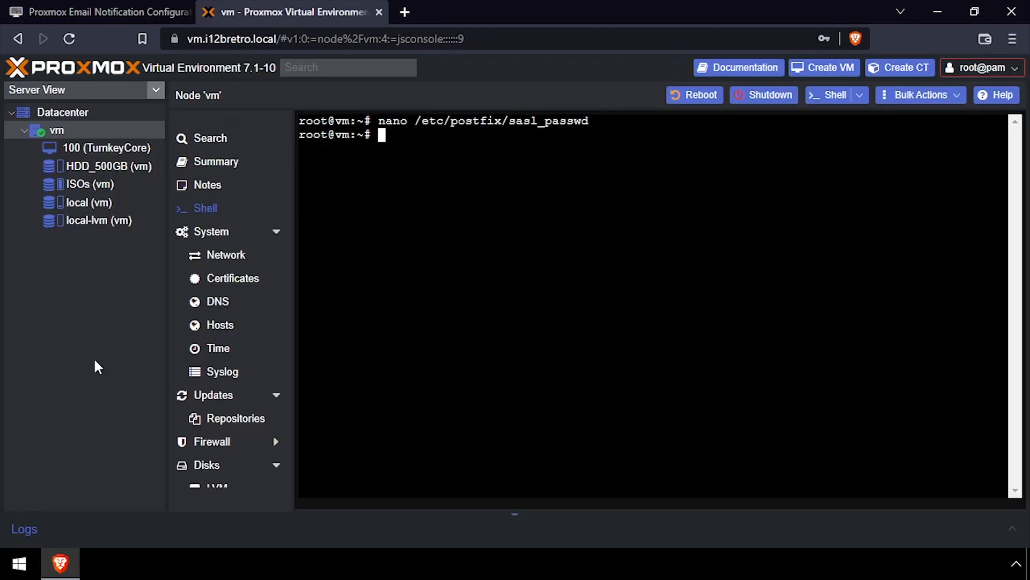
click(99, 12)
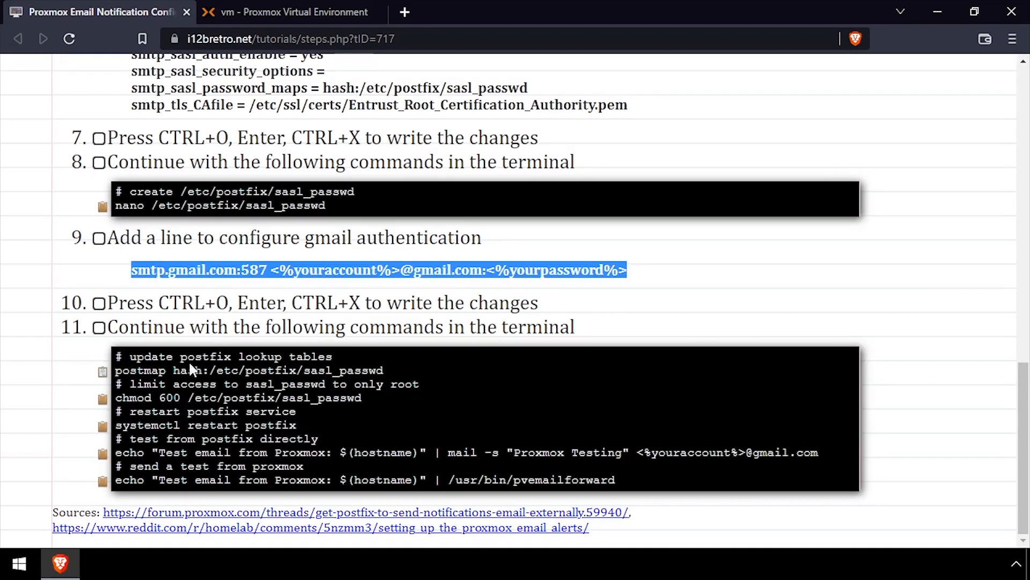
click(292, 11)
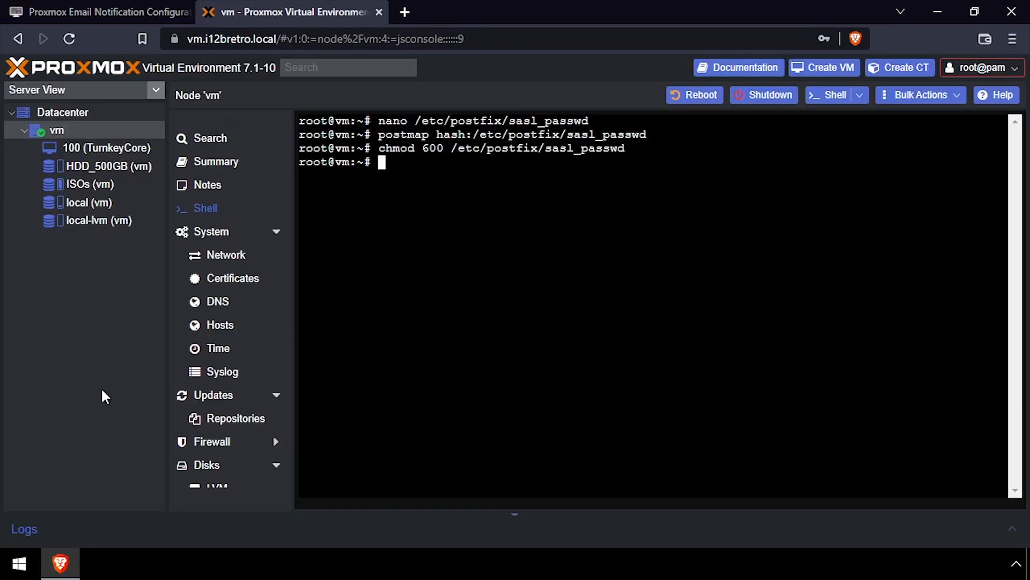
click(96, 12)
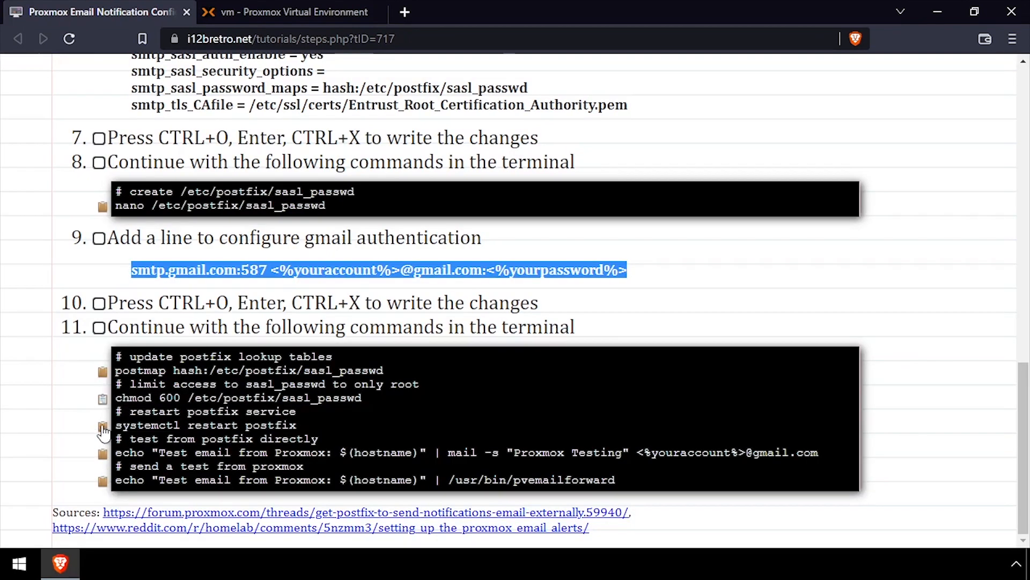
click(292, 12)
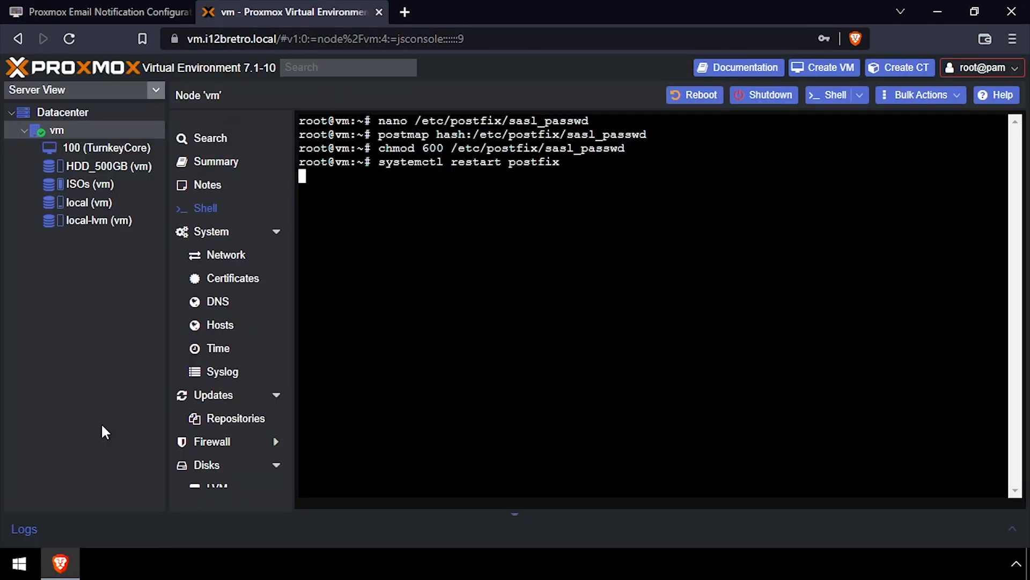
- Send a postfix test email with echo | mail, then move to a new browser tab
click(96, 12)
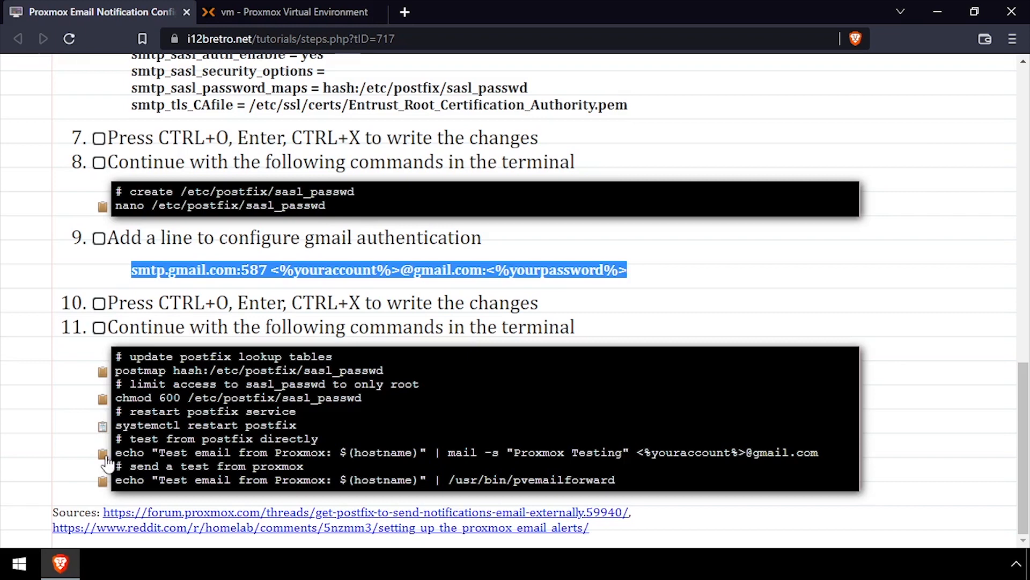
click(285, 12)
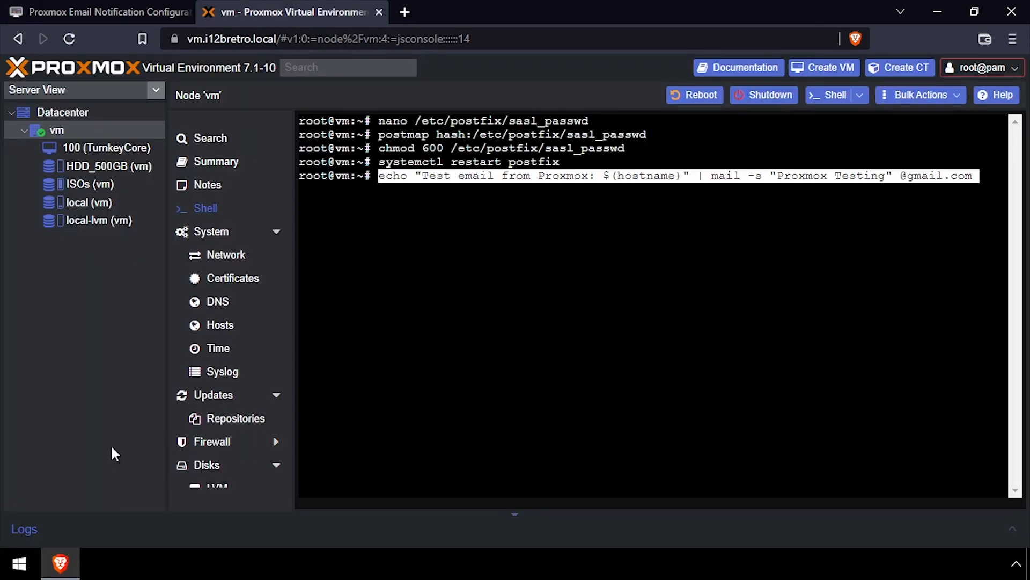
key(Return)
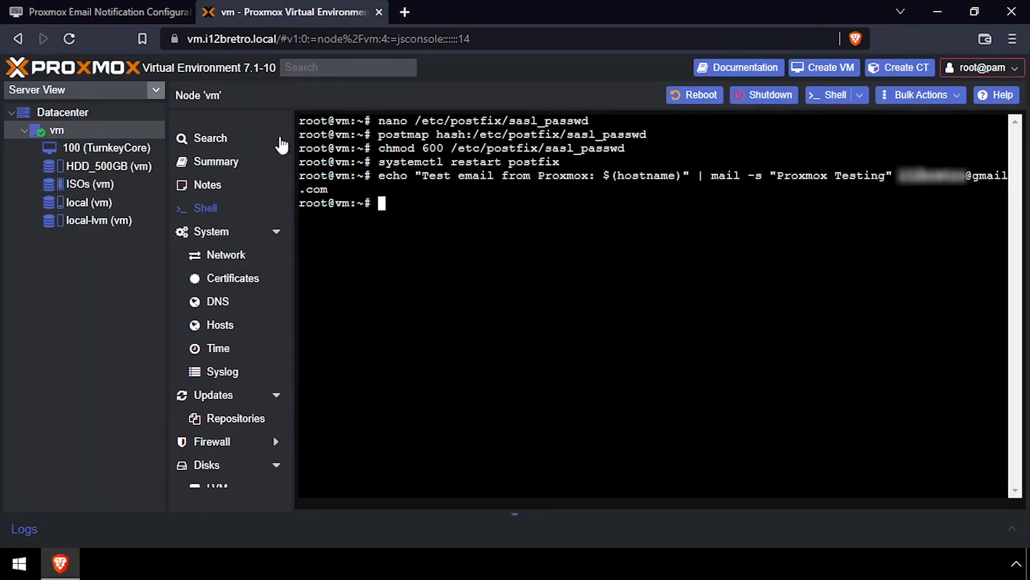
click(595, 12)
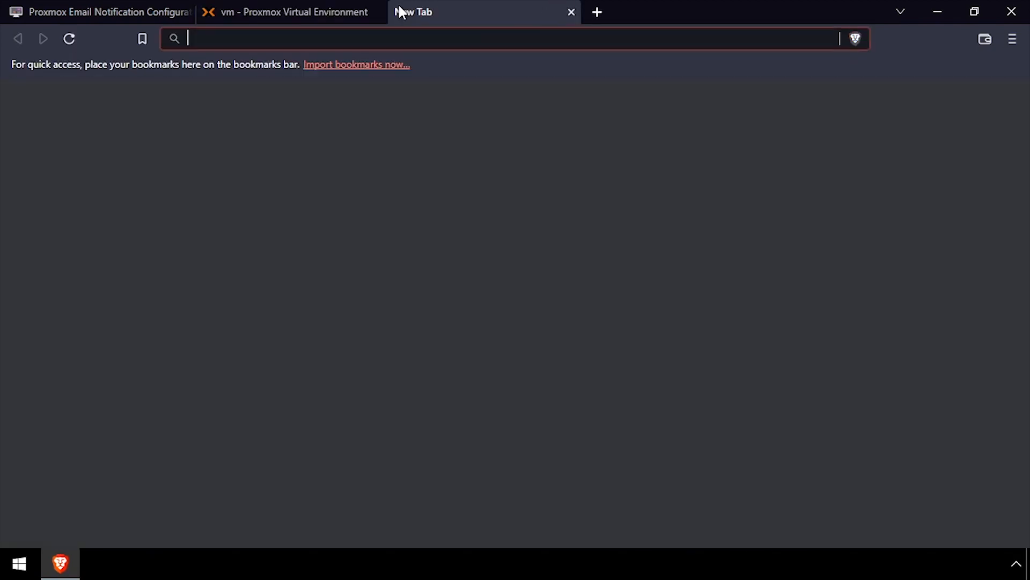